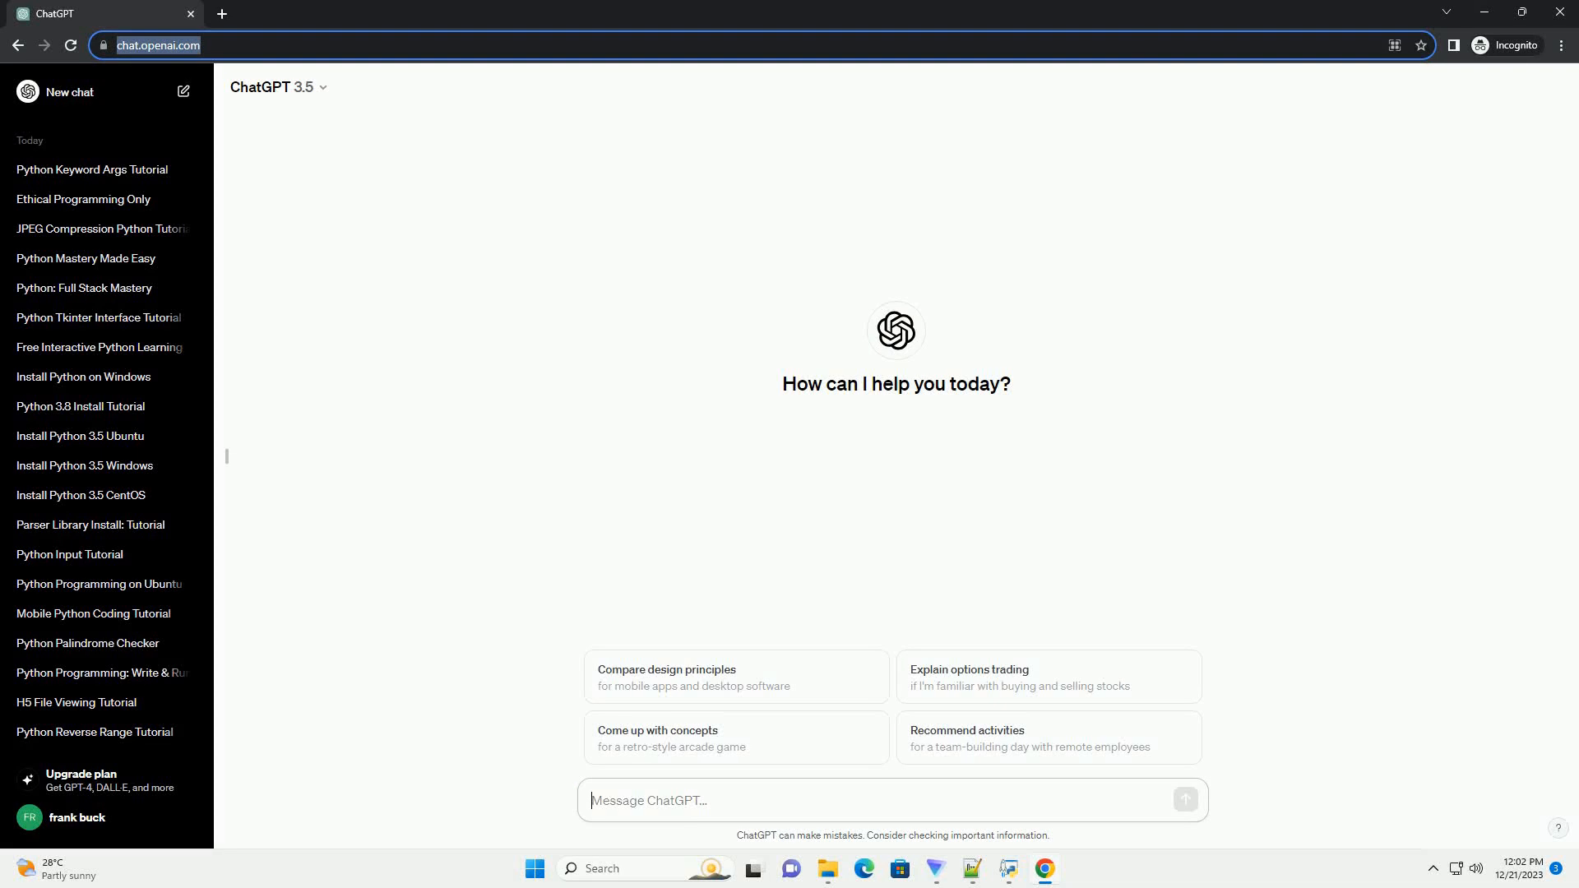
# Ask ChatGPT in a new chat for a tutorial on the latest pip for Python 3.10
pyautogui.click(1185, 799)
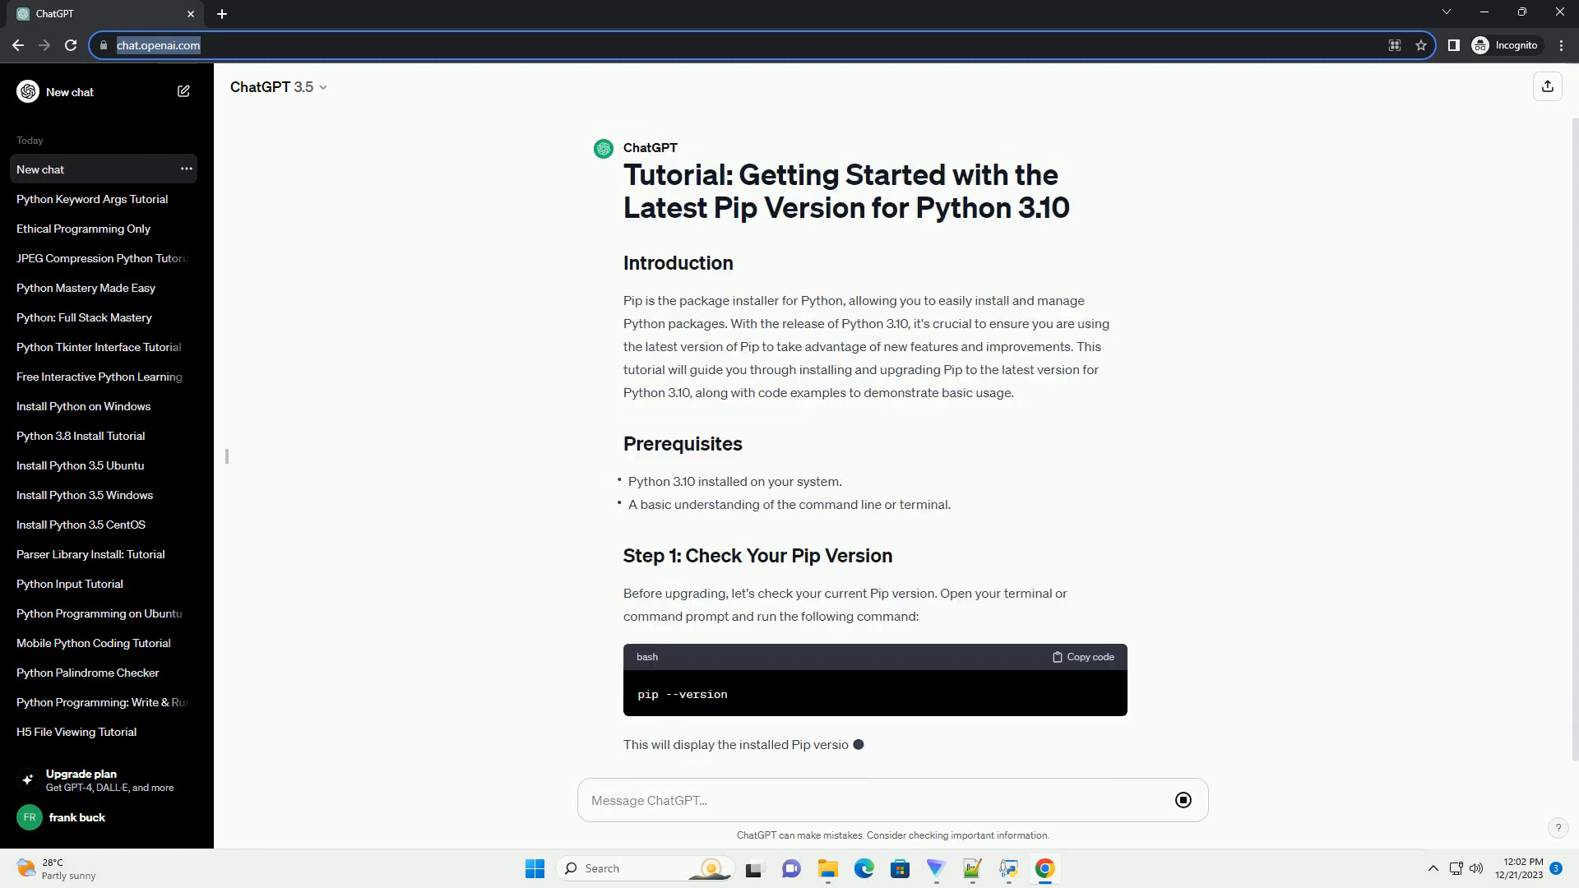
# Scroll through the streaming tutorial: pip upgrade, install, uninstall, list, show, and conclusion
pyautogui.scroll(-3)
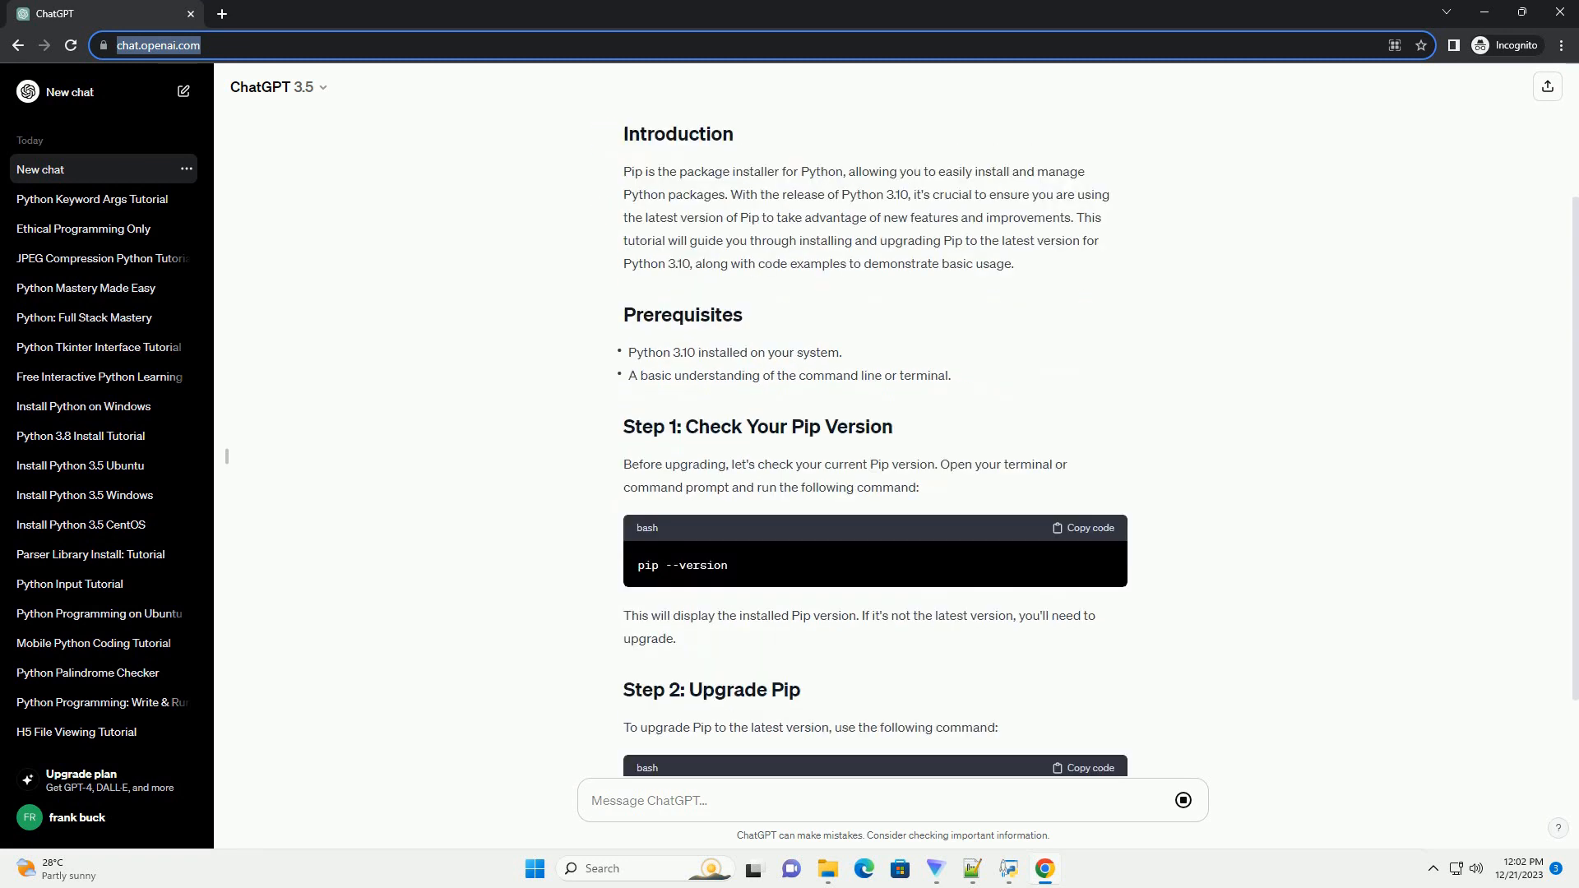
pyautogui.scroll(-3)
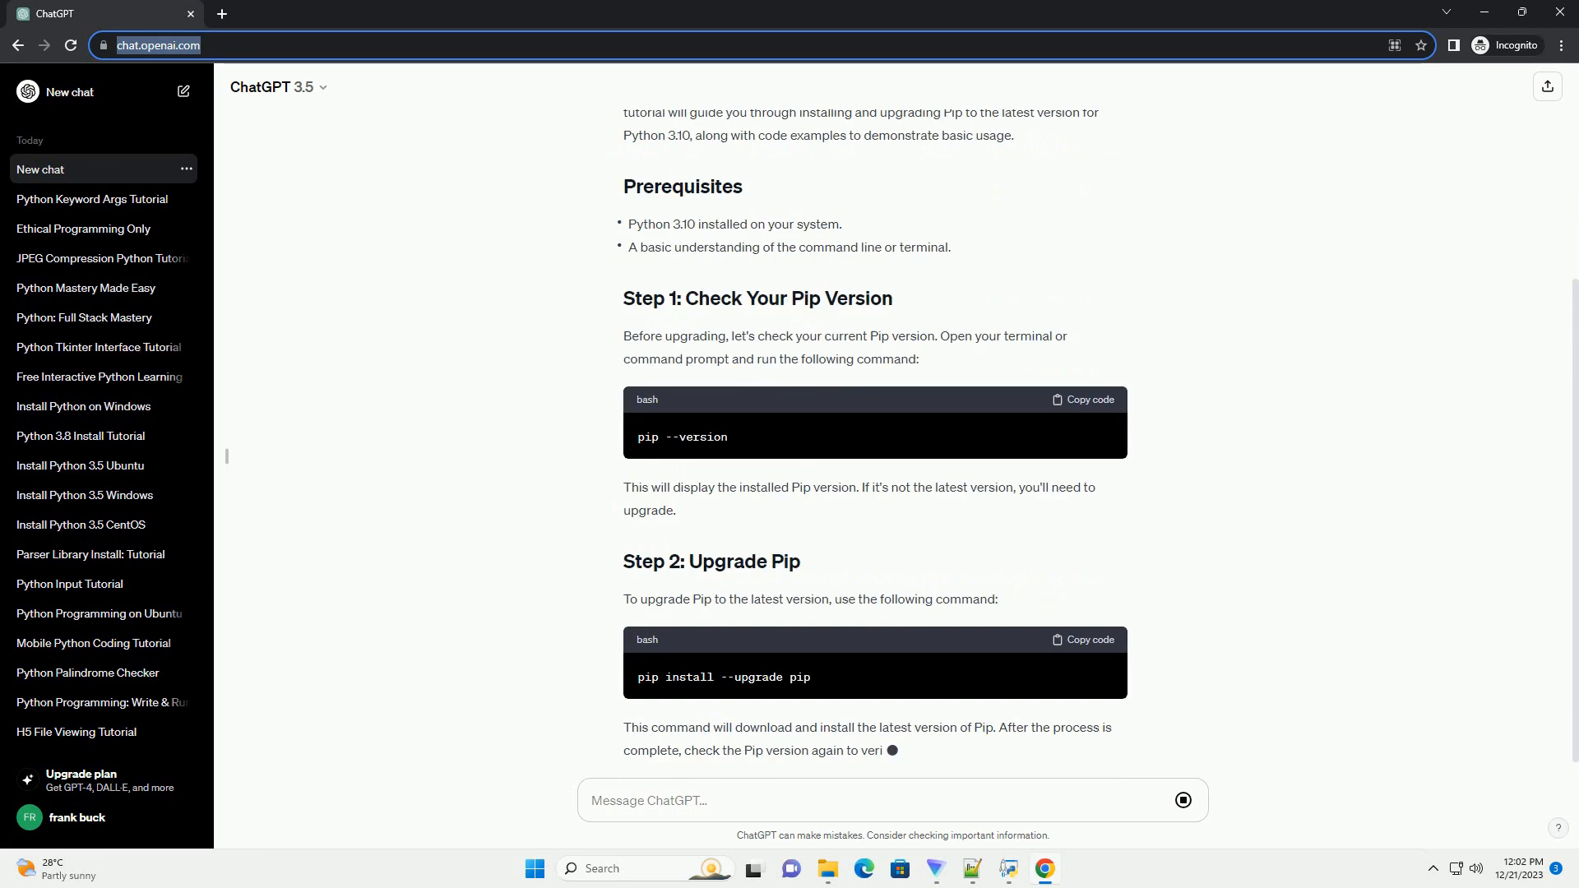
pyautogui.scroll(-3)
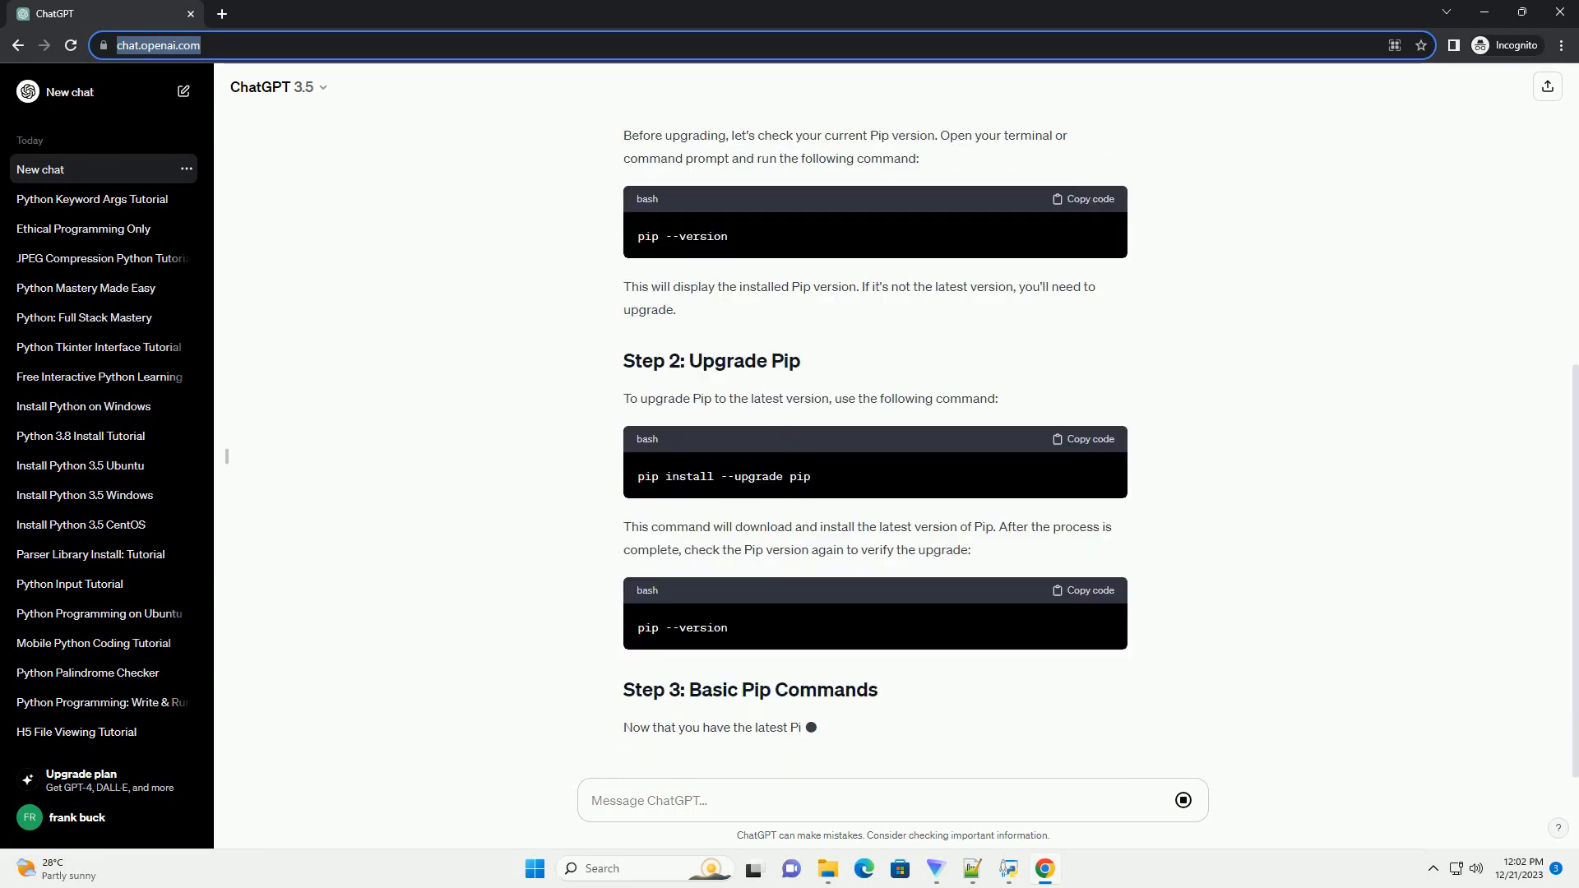
pyautogui.scroll(-3)
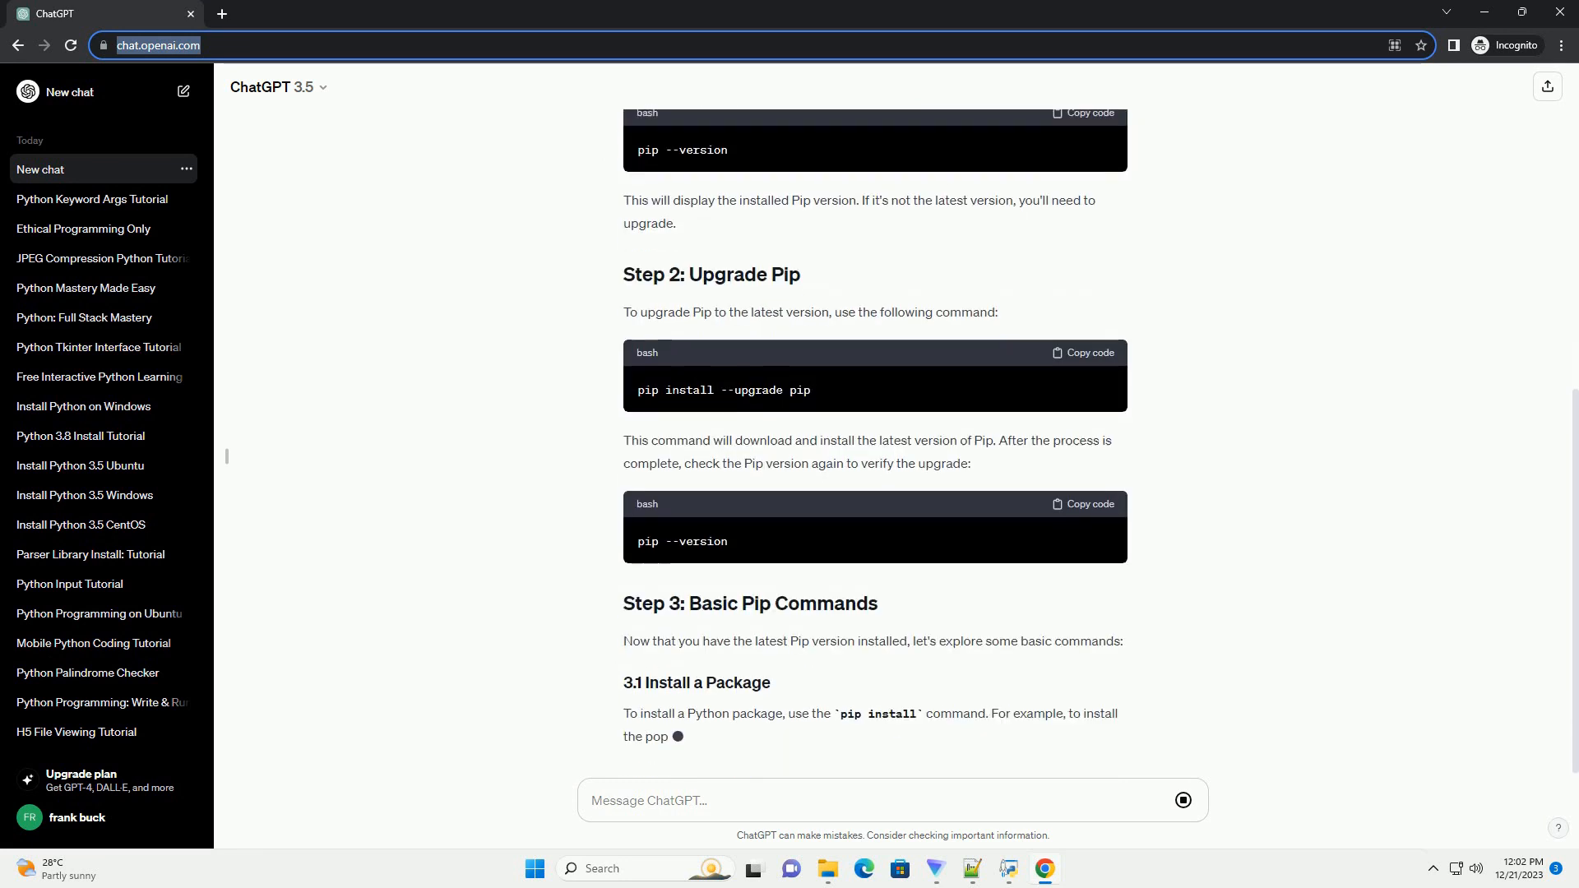
pyautogui.scroll(-3)
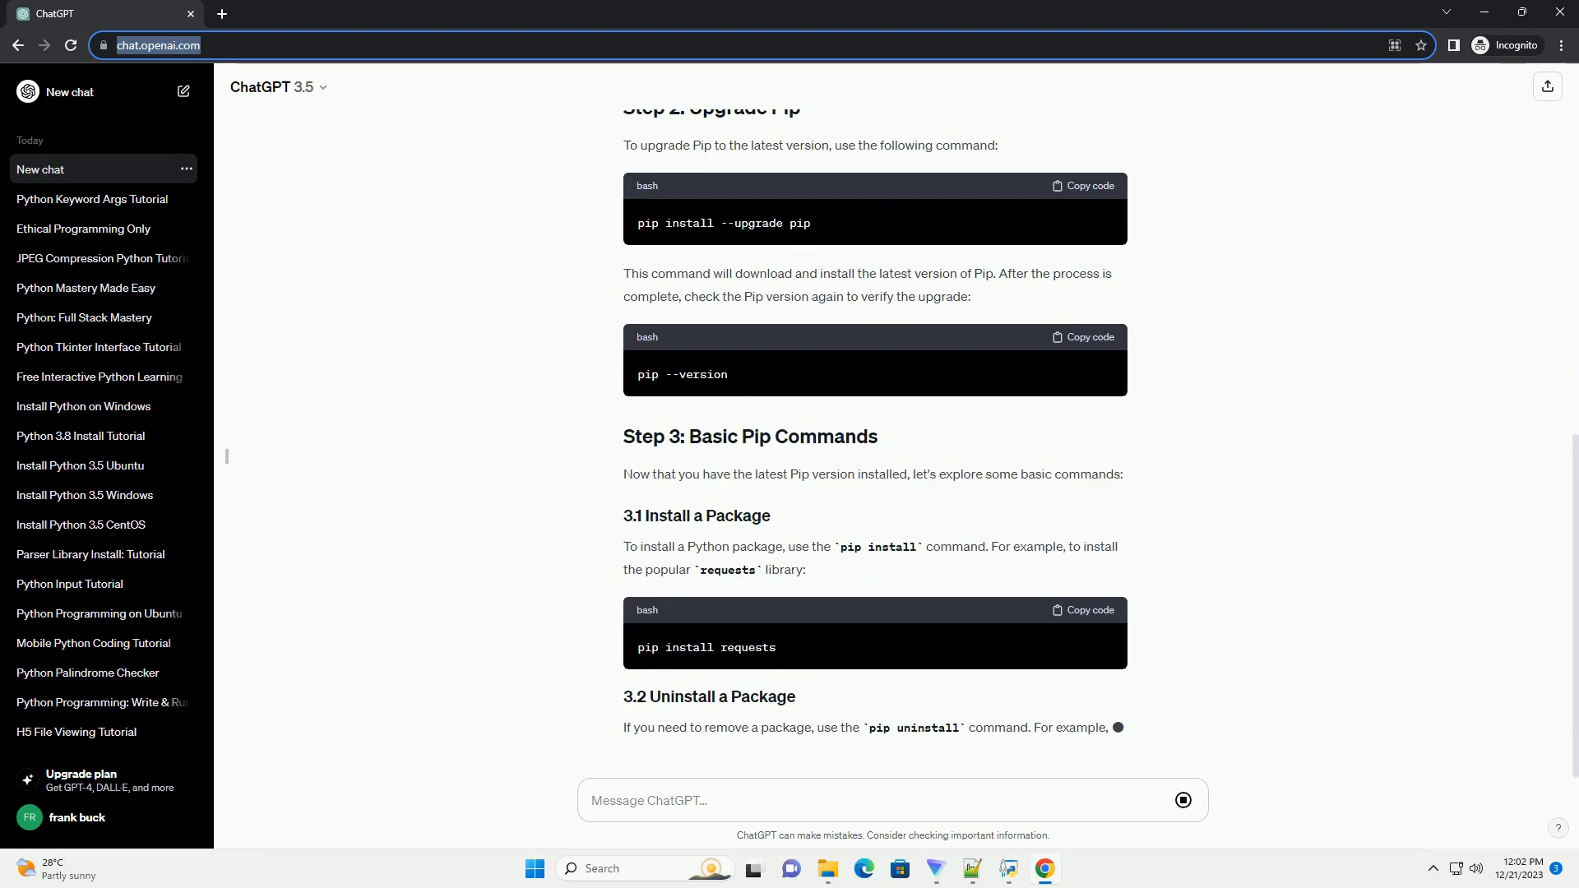
pyautogui.scroll(-3)
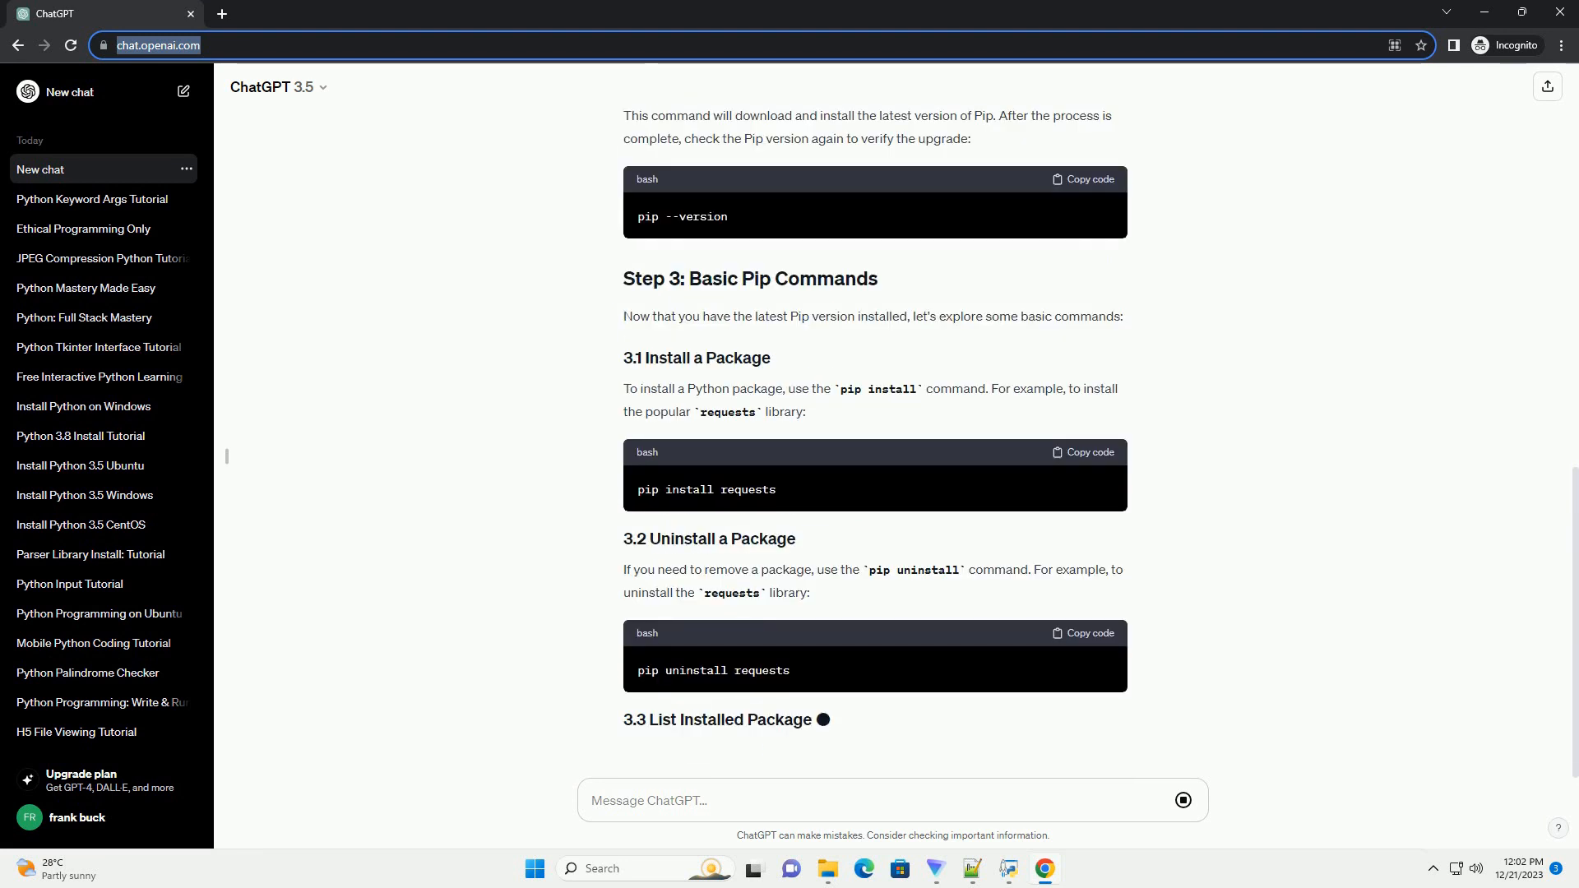
pyautogui.scroll(-3)
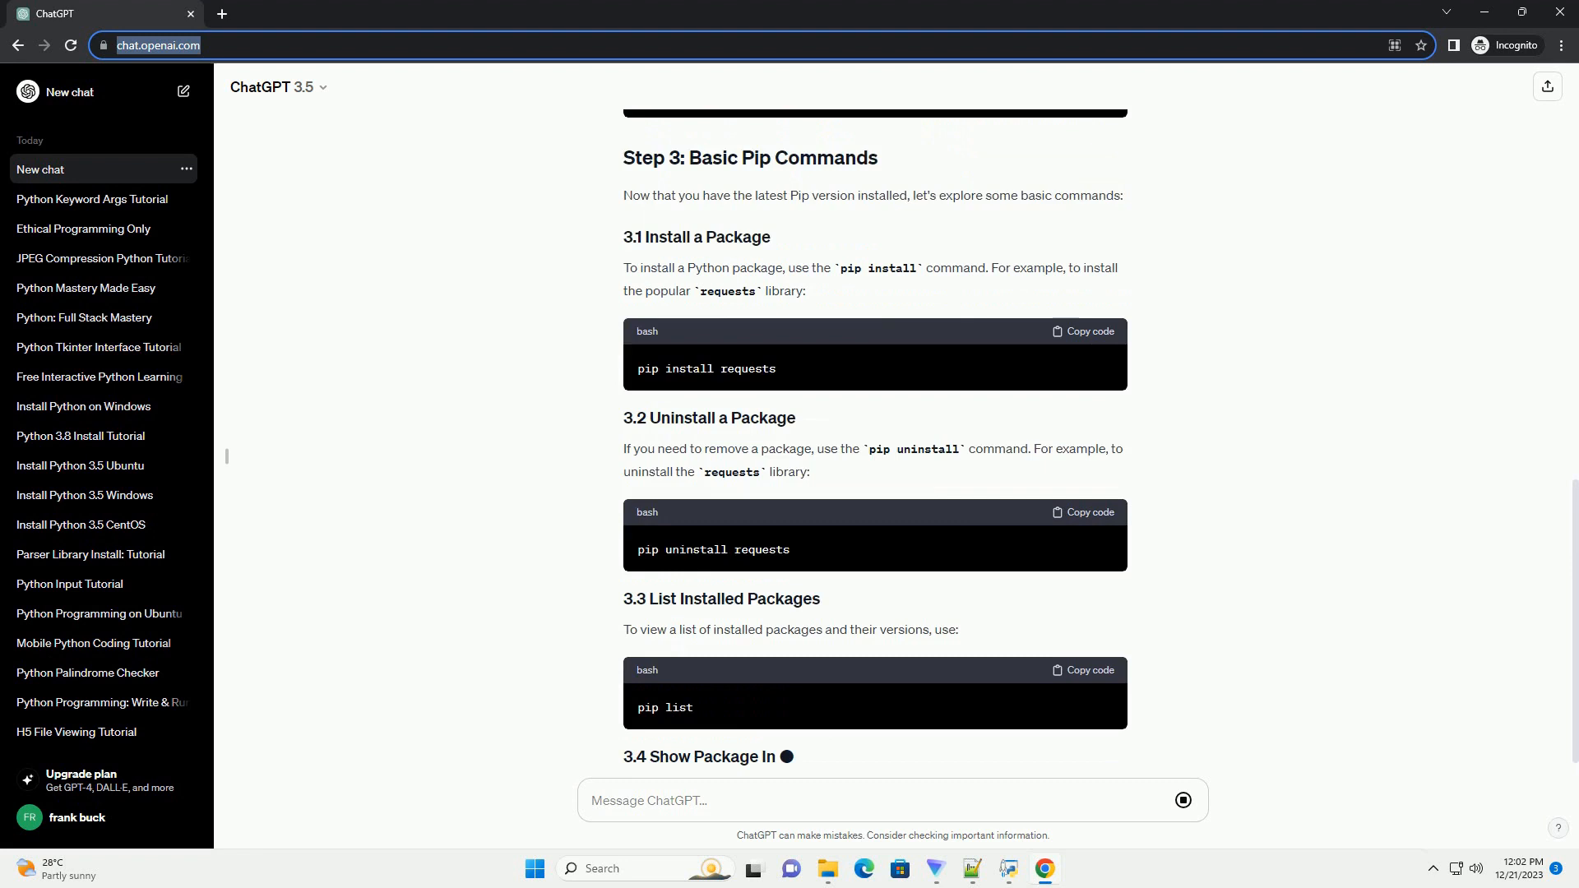
pyautogui.scroll(-3)
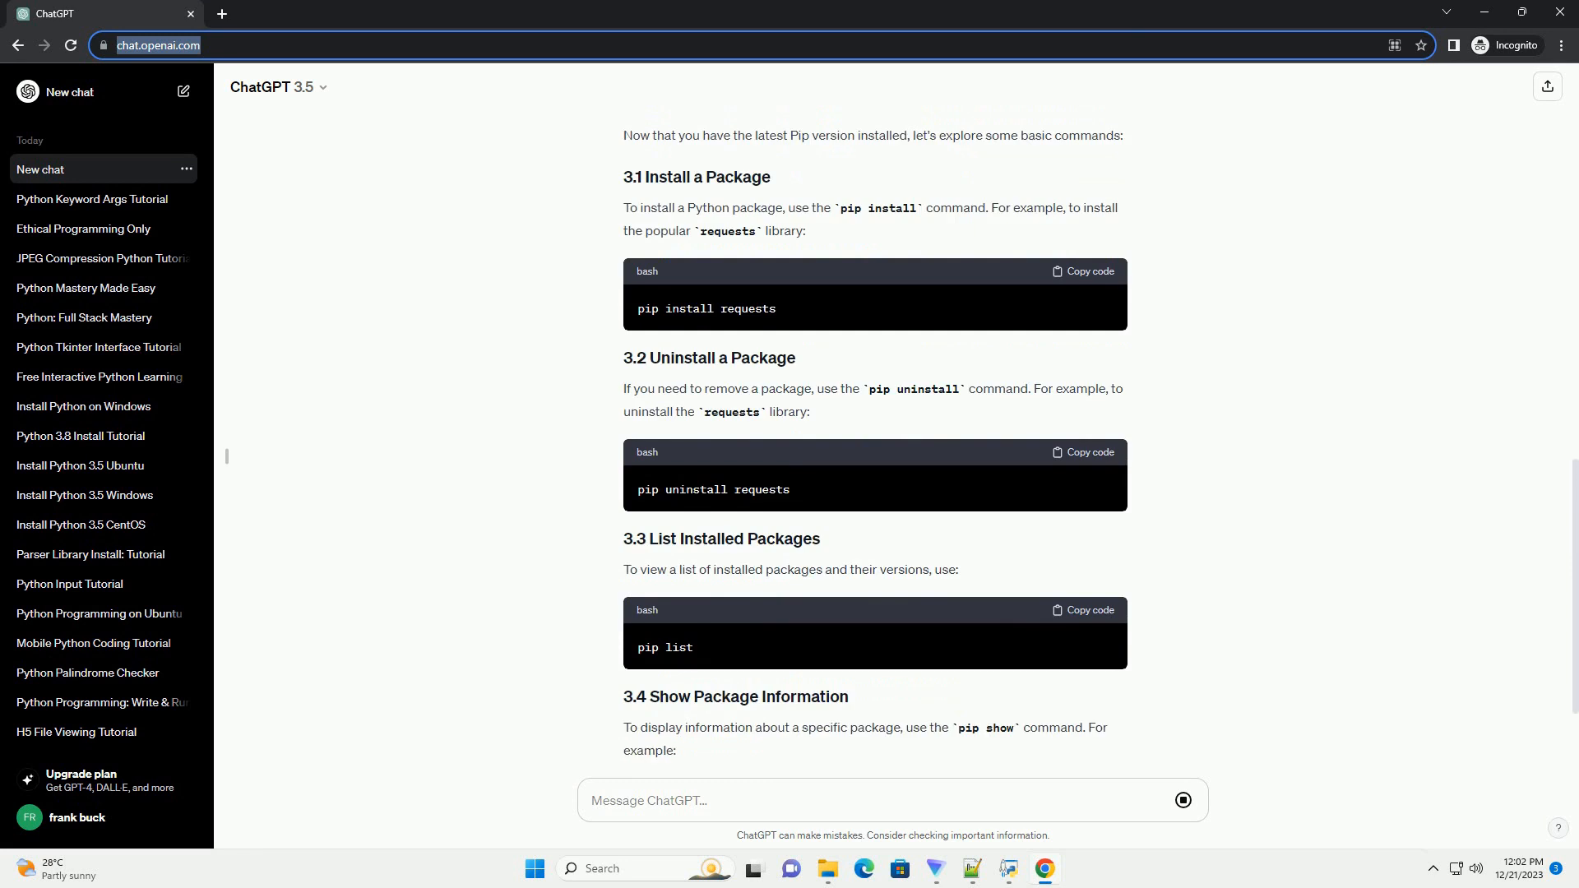
pyautogui.scroll(-3)
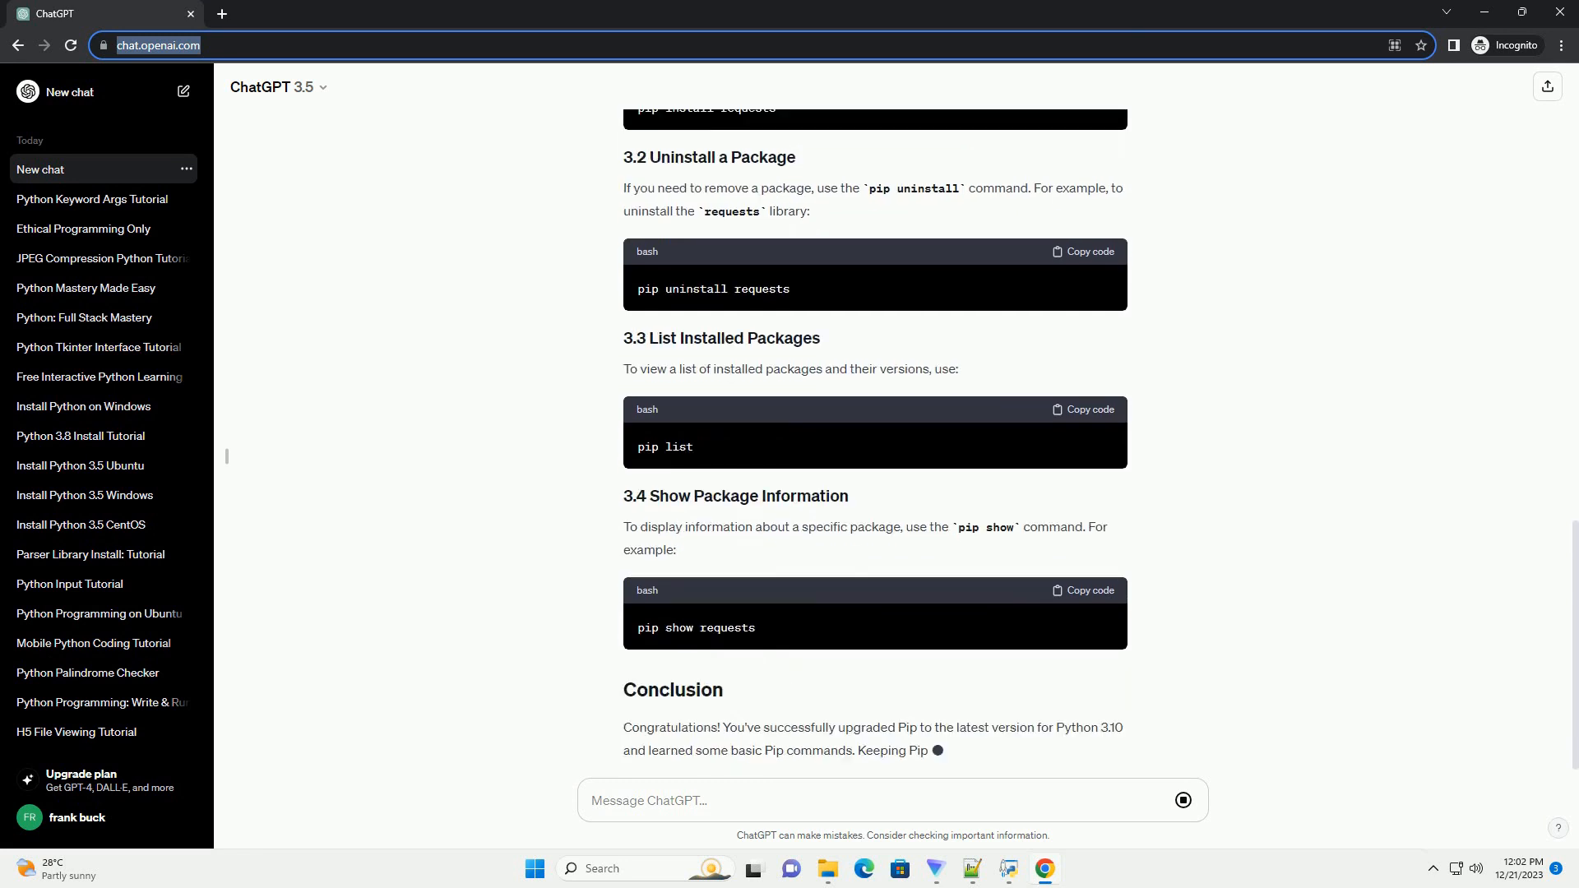